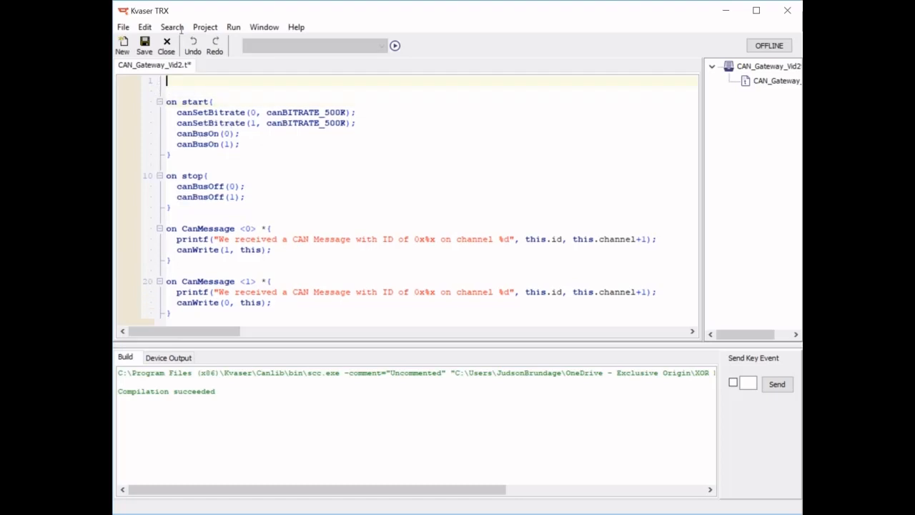
Step: Add an empty 'variables{ }' block at the top of the script above the start hook
{"action": "type", "text": "variables{"}
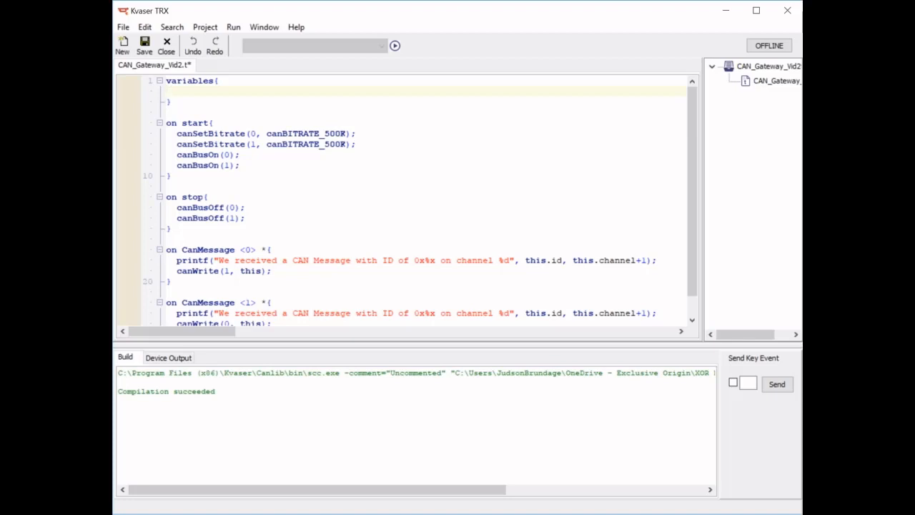
Step: Declare 'const int ch1 = 0;' inside the variables block
{"action": "type", "text": "const"}
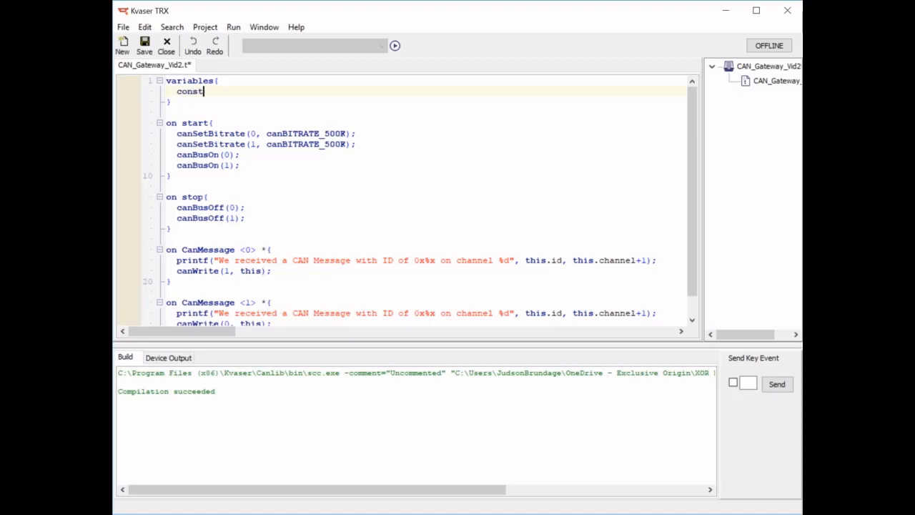
{"action": "type", "text": "int"}
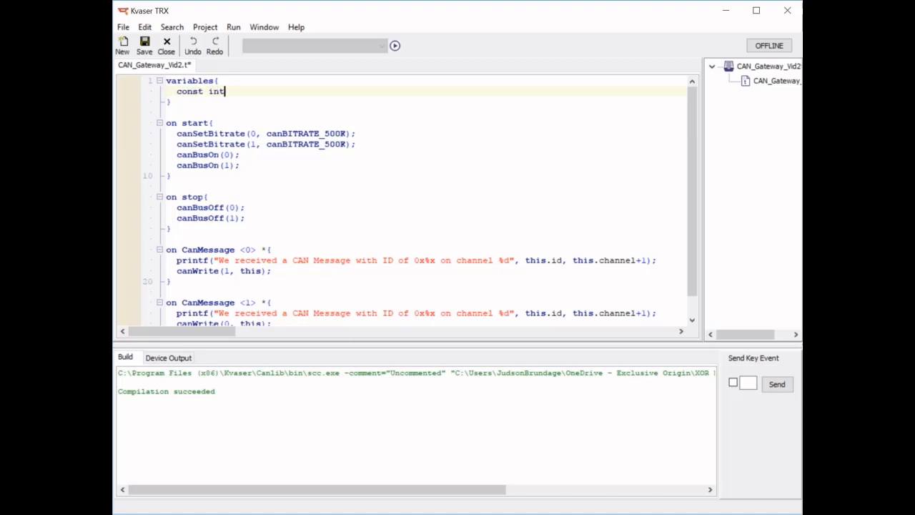
{"action": "type", "text": "chi"}
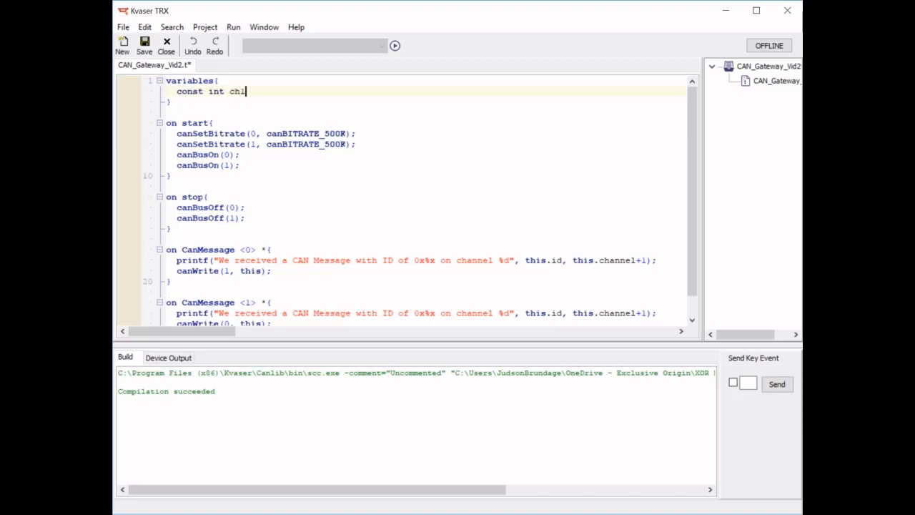
{"action": "type", "text": "= 0"}
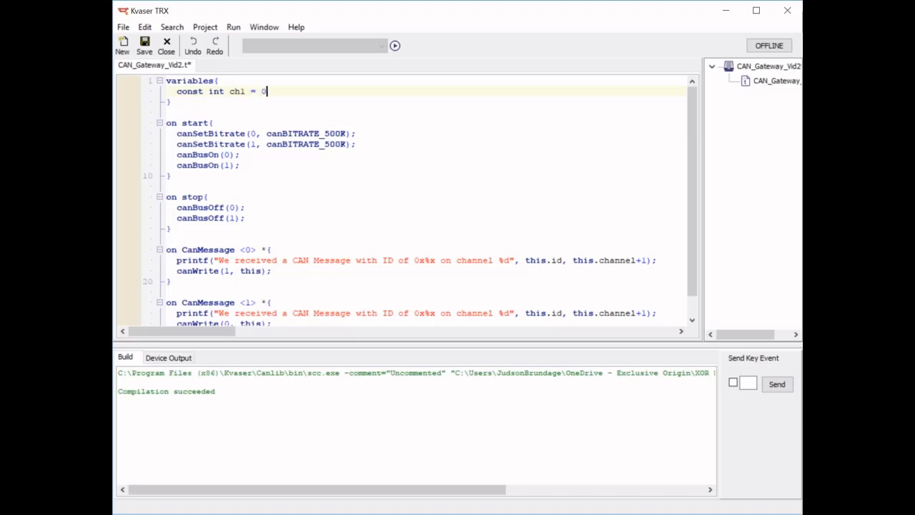
{"action": "type", "text": ";"}
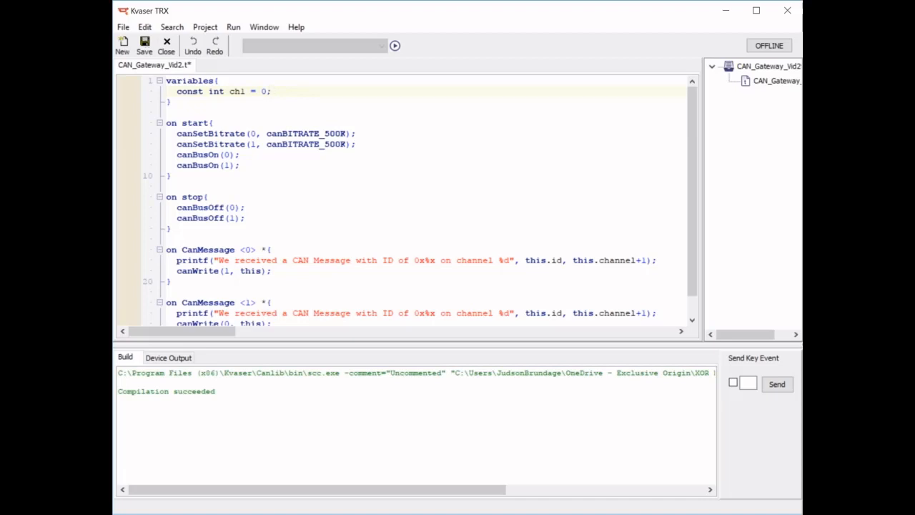
Step: Declare 'const int ch2 = 1;' on a new line below ch1
{"action": "left_click", "coordinate": [246, 249]}
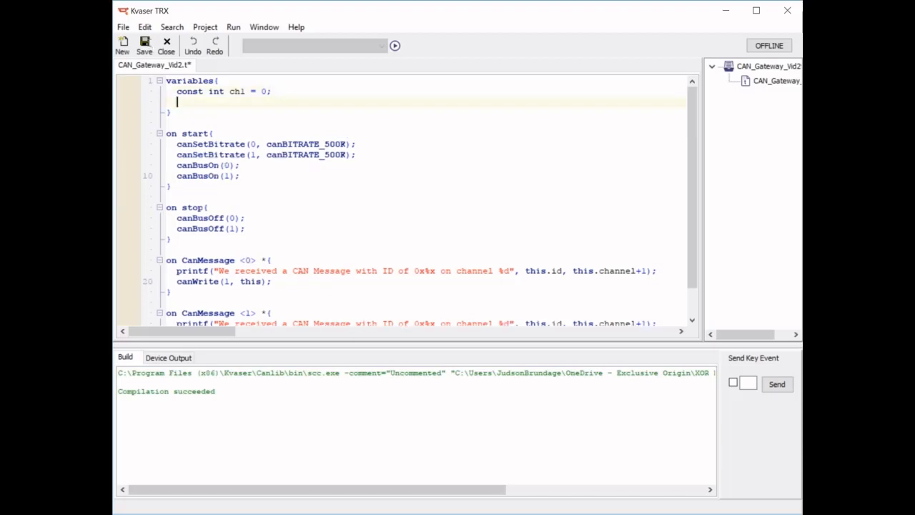
{"action": "type", "text": "const"}
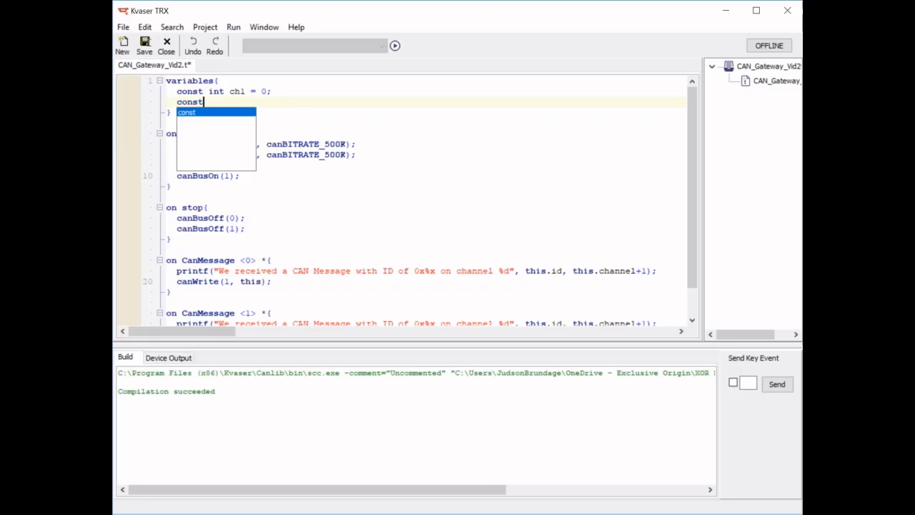
{"action": "type", "text": "int"}
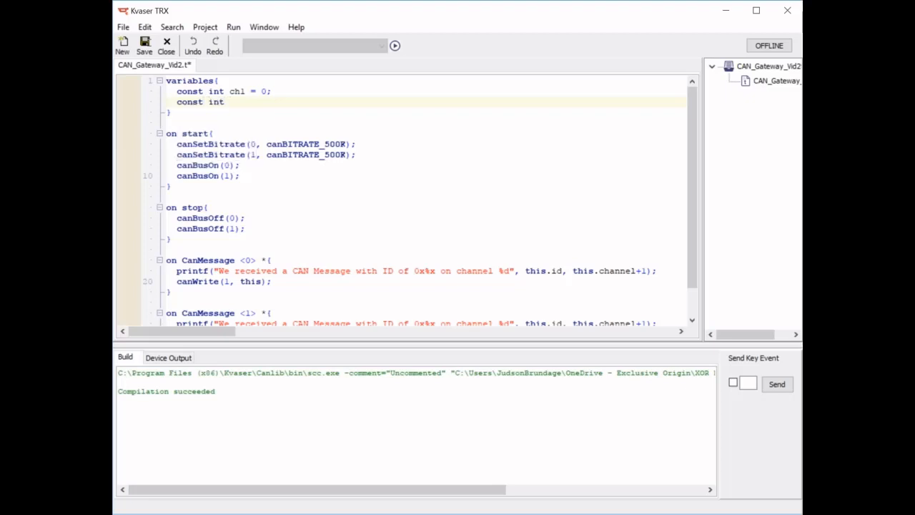
{"action": "type", "text": "ch2 = 1;"}
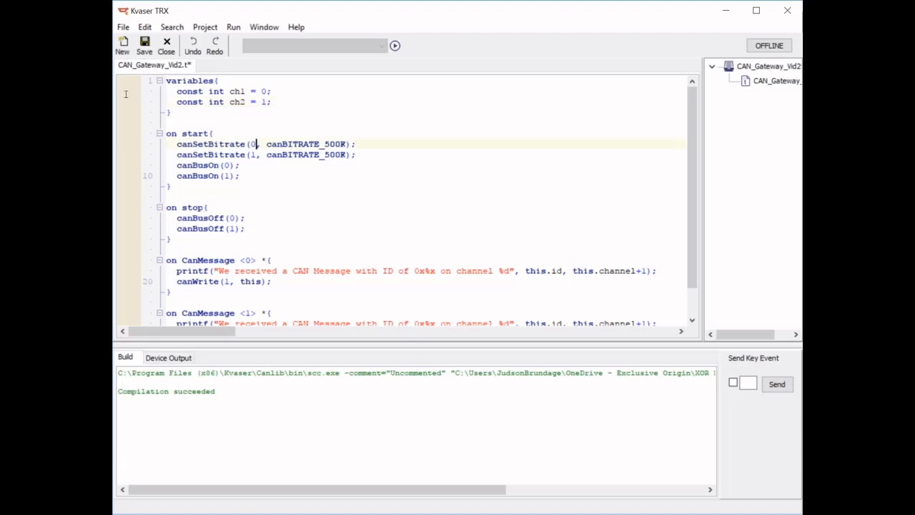
Step: Replace literal channel numbers in the hooks with ch1/ch2 and set the constants to 2 and 3
{"action": "key", "text": "Backspace"}
{"action": "type", "text": "ch1"}
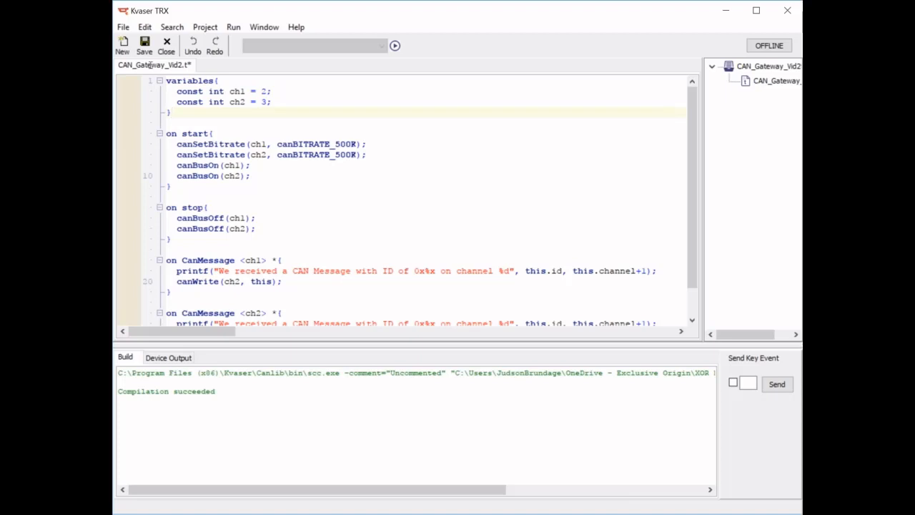
{"action": "left_click", "coordinate": [171, 112]}
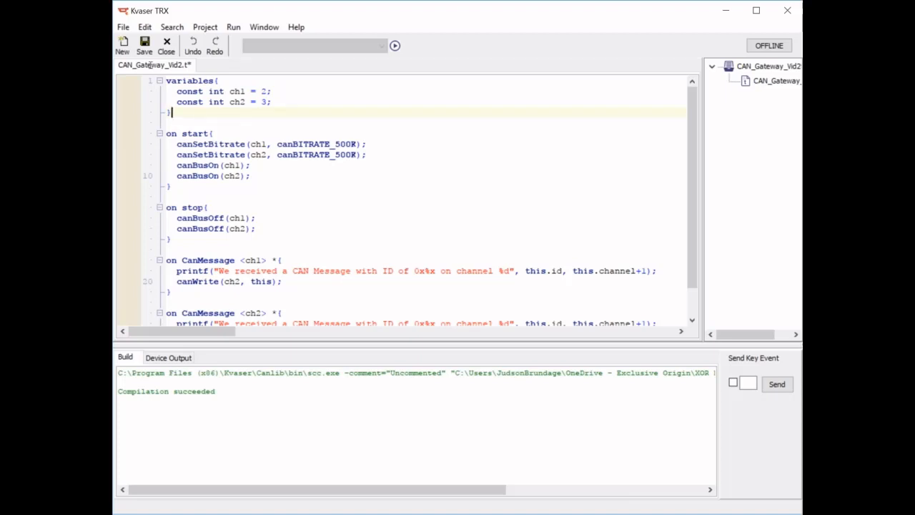